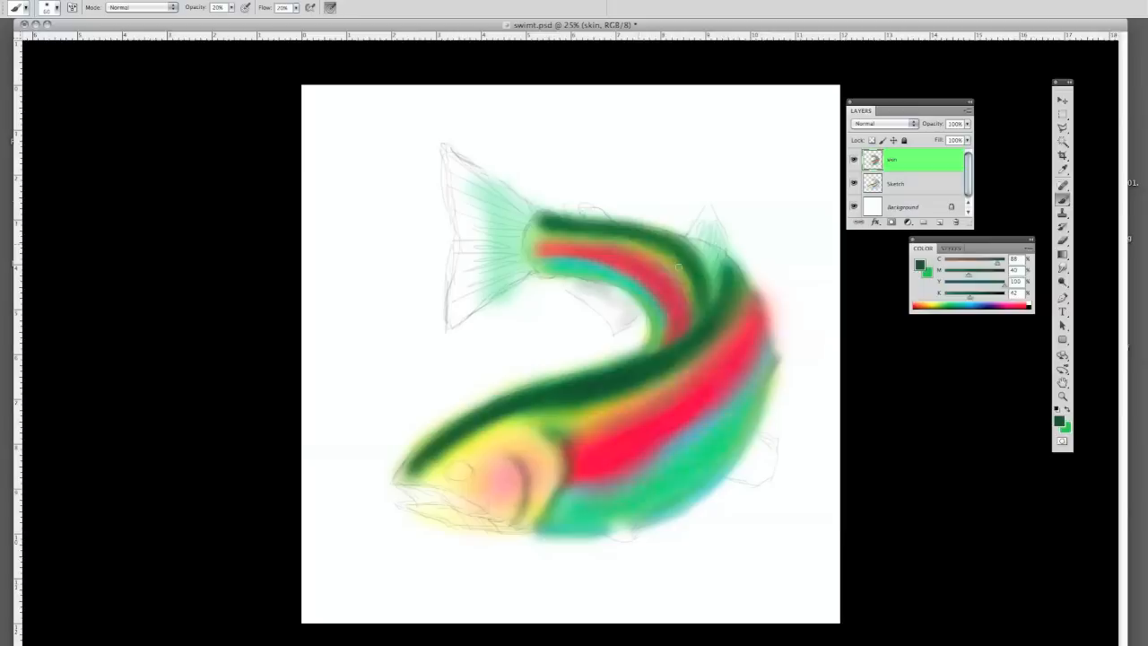
Blend low-opacity green along the trout's body and darken the shading on its back
drag(682, 269, 667, 368)
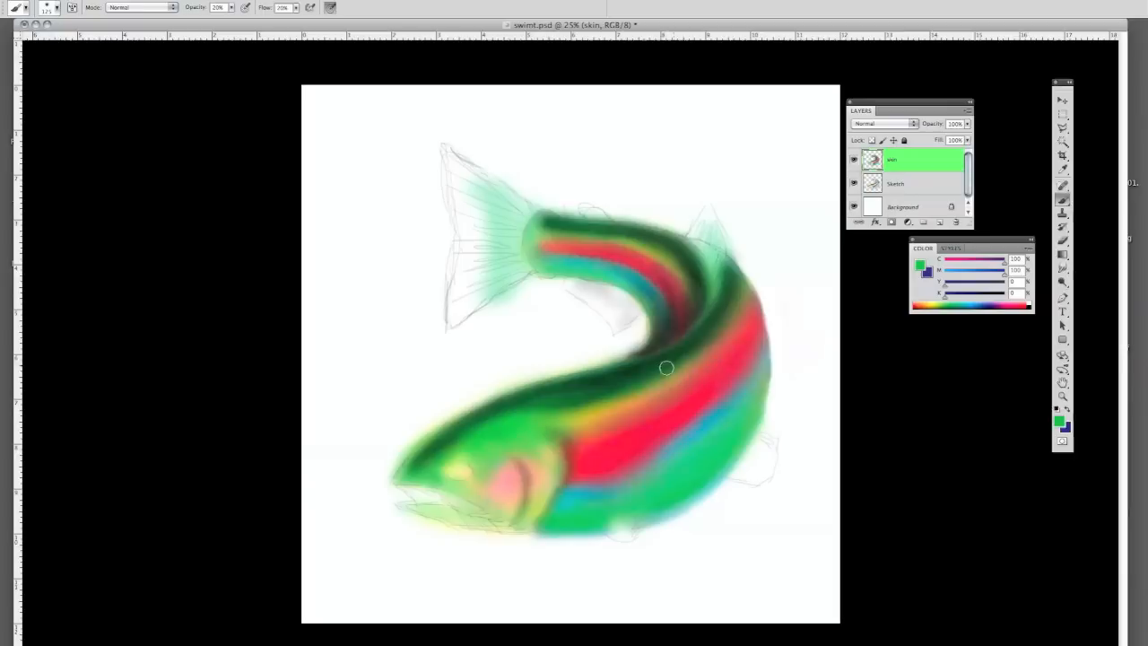
View the fishscales pattern document, then return to swimt.psd to paint spots and highlights
click(179, 37)
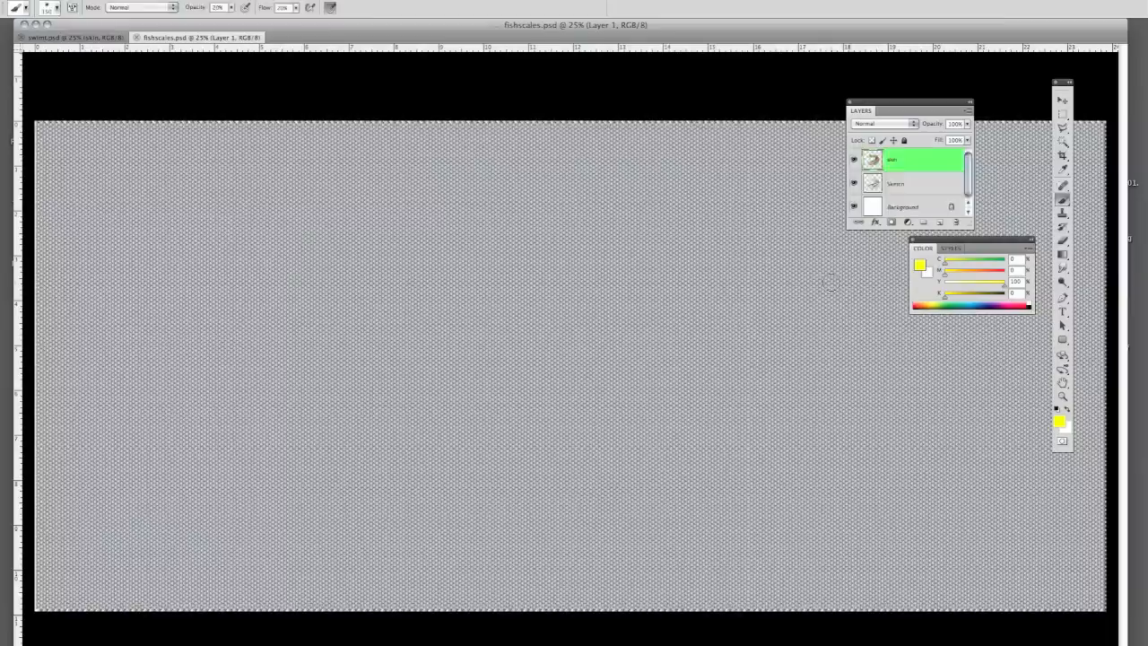
click(54, 37)
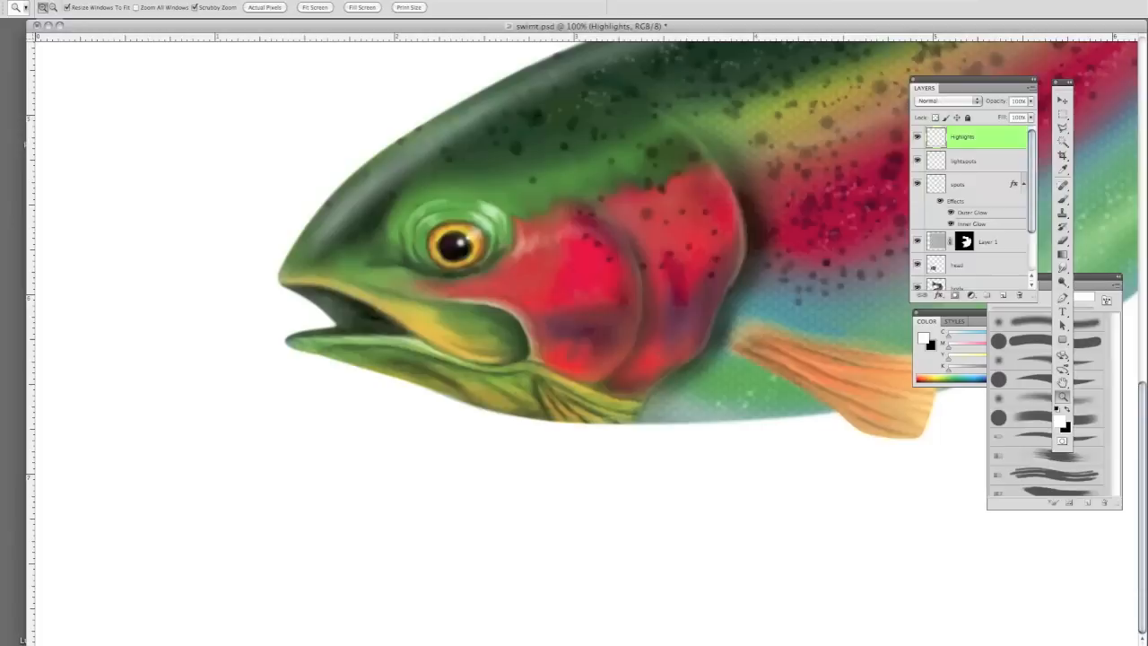
Review Rocks.psd and flysketch.psd, then return to swimt.psd showing the trout over the river rocks
click(215, 38)
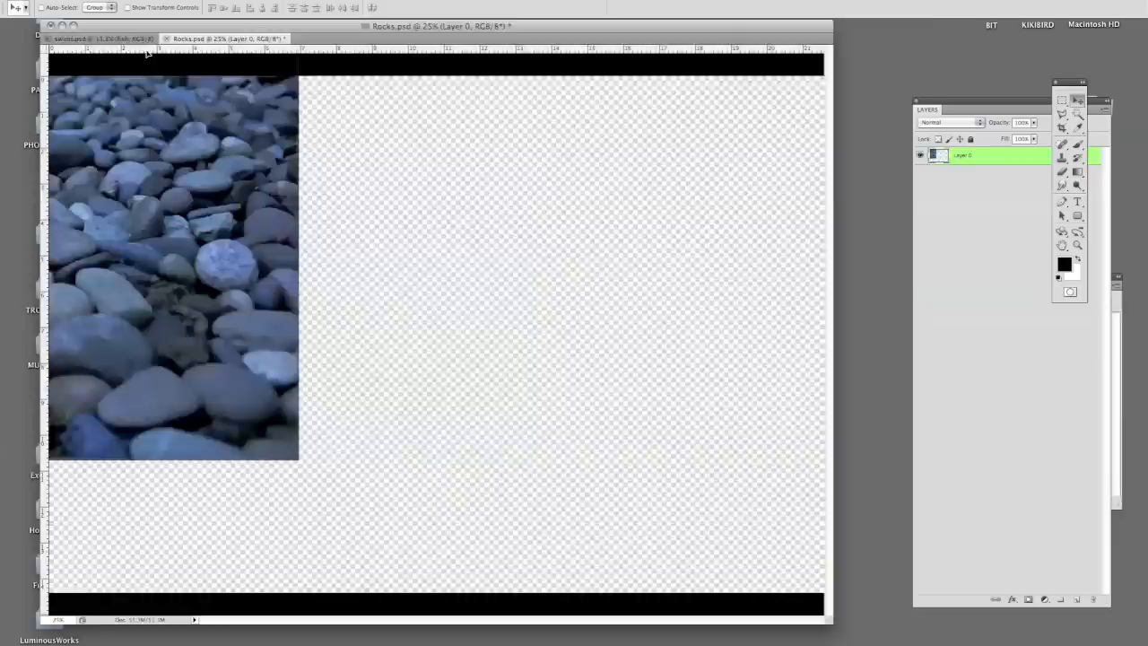
click(97, 39)
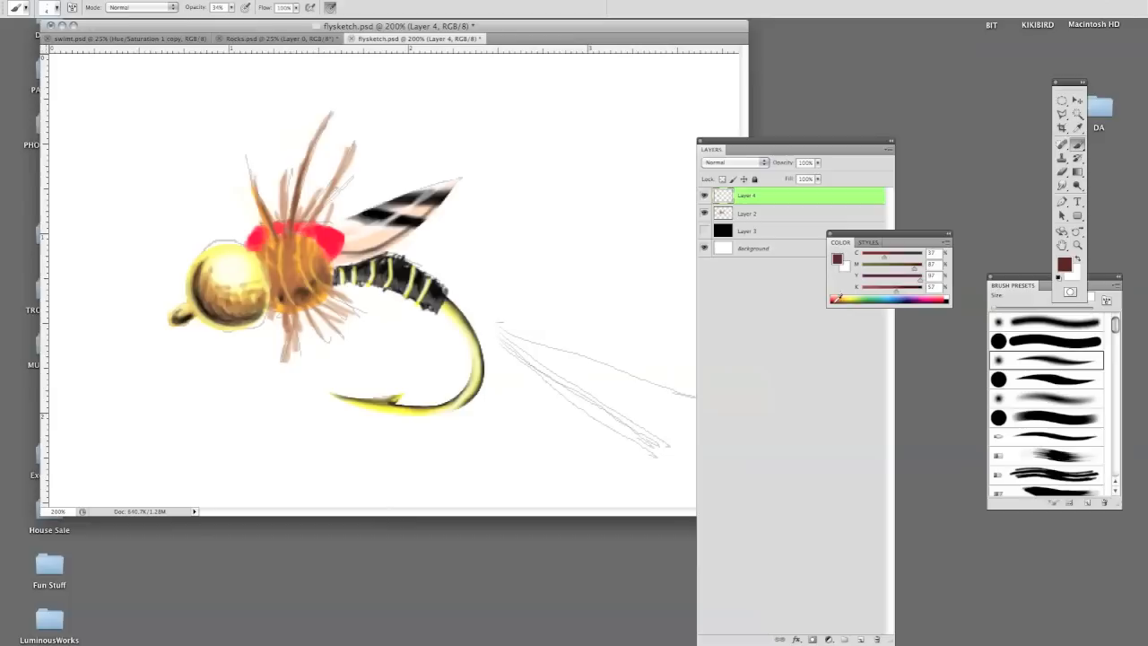
click(117, 39)
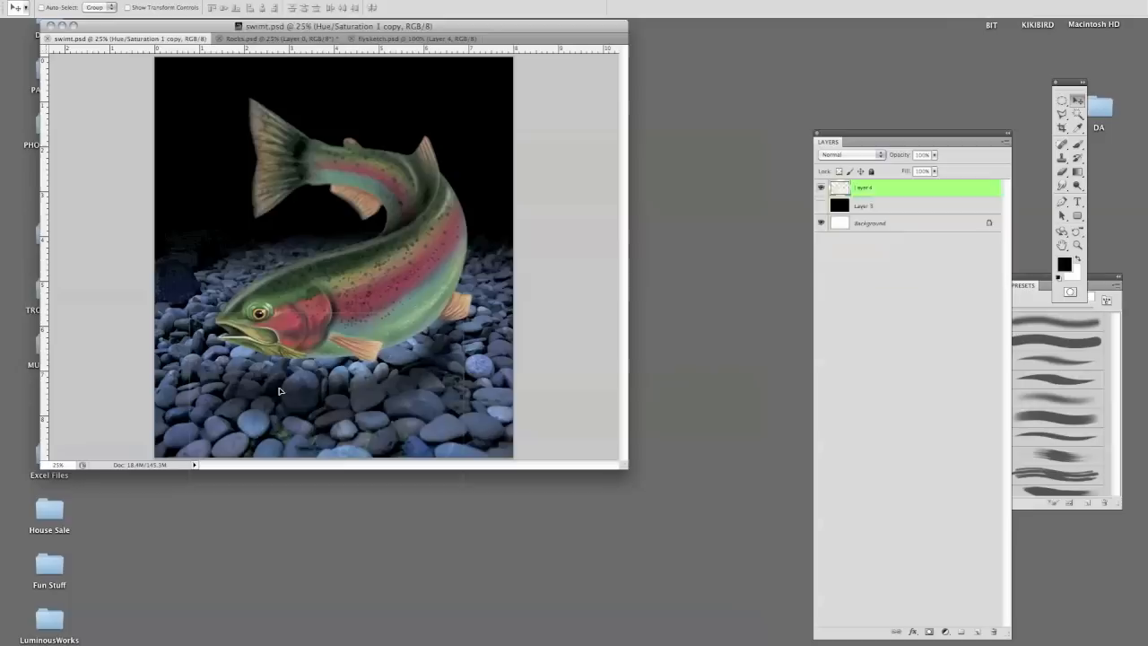